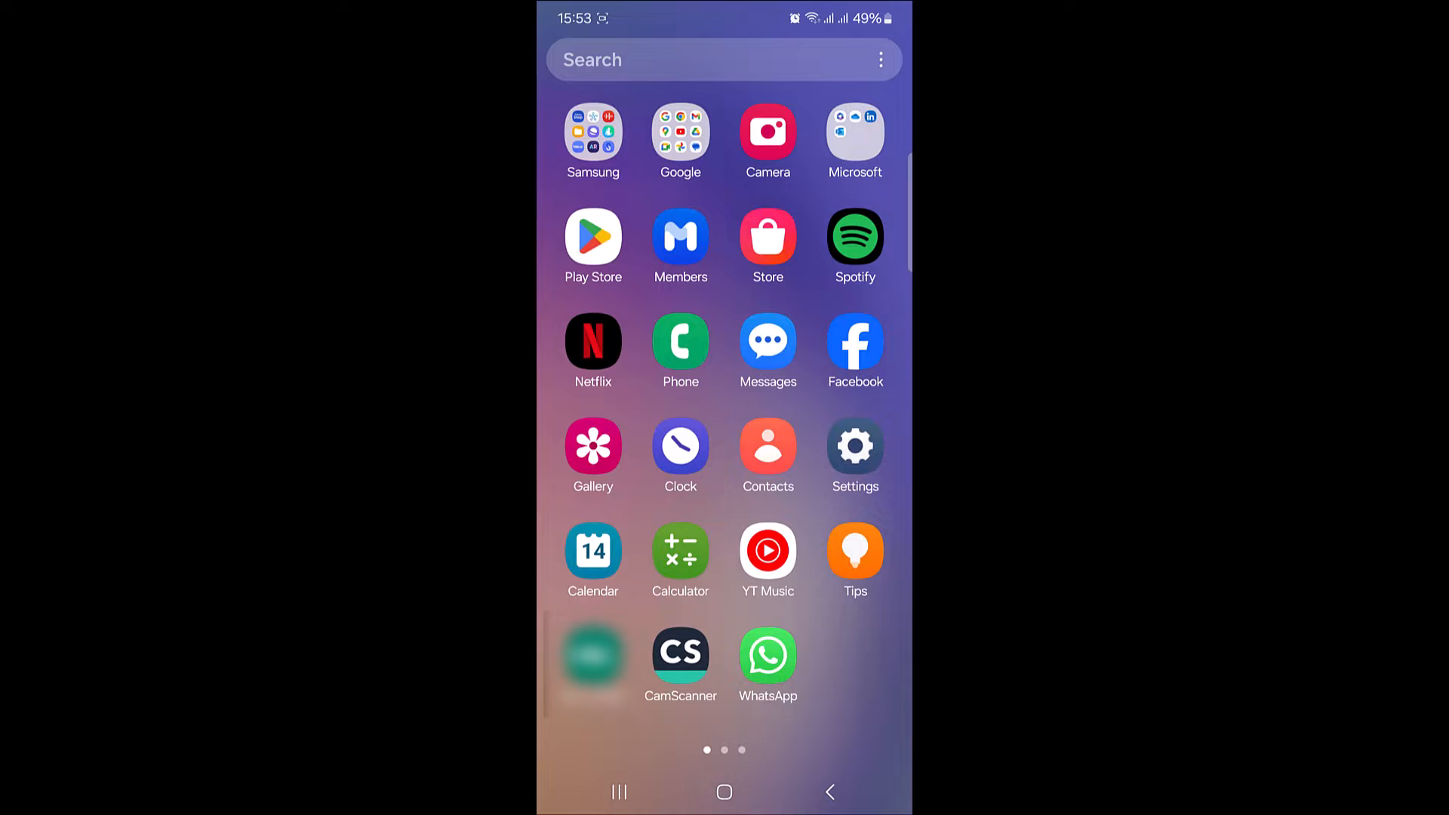
Step: Launch the Settings app from the home screen grid
left_click(853, 447)
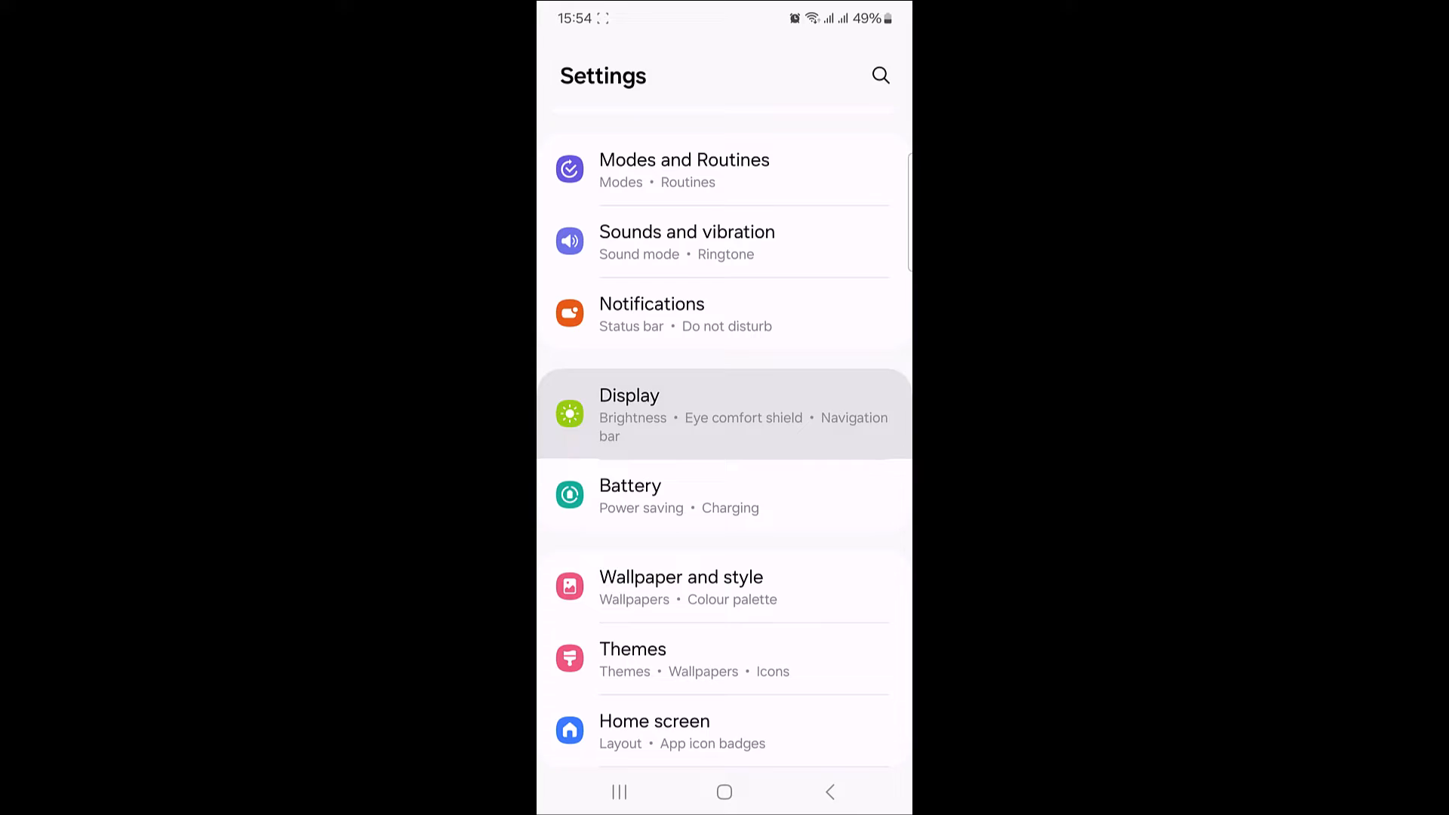
Step: Go into Display and reach the Font size and style page
left_click(630, 413)
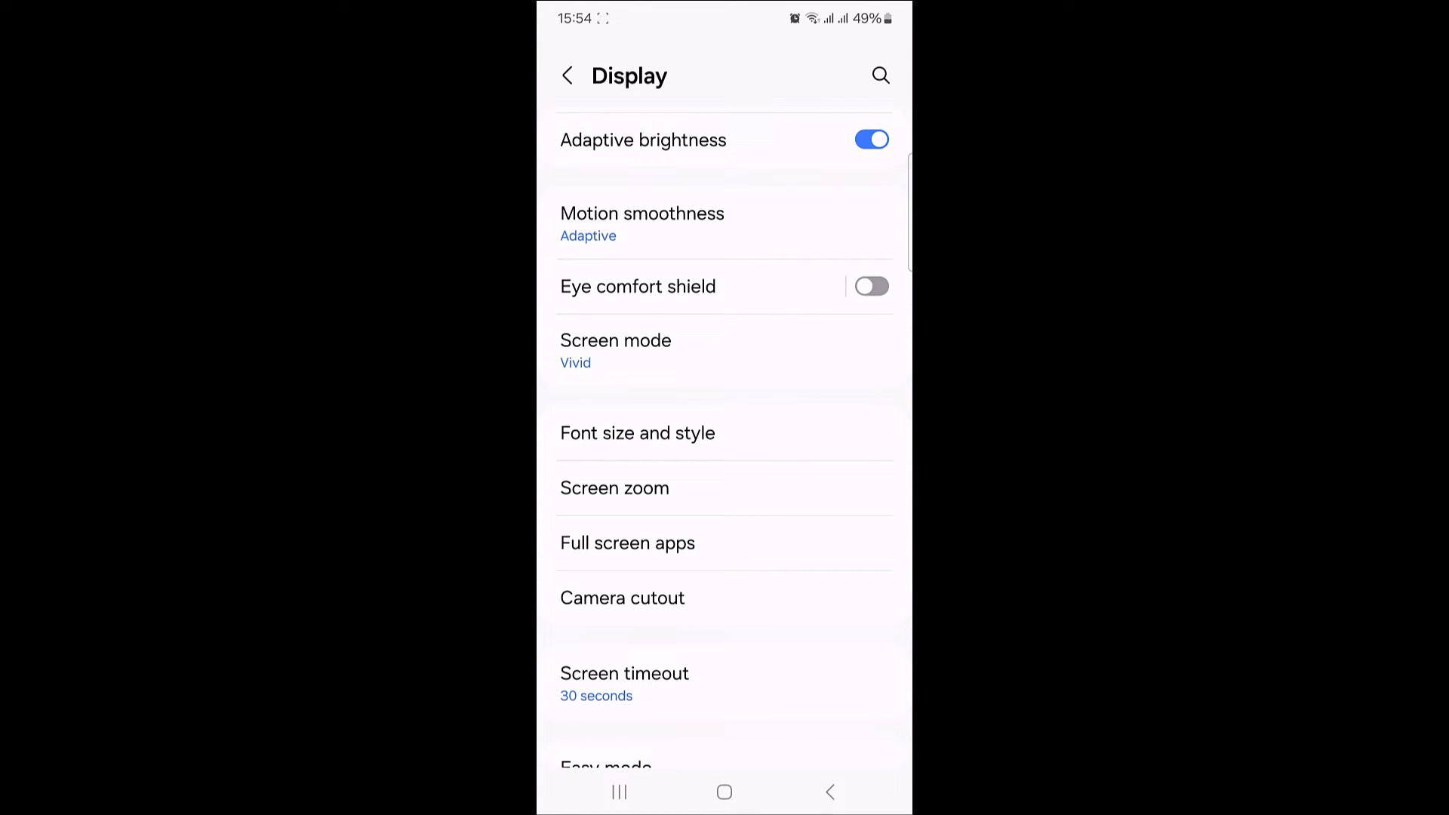
left_click(637, 434)
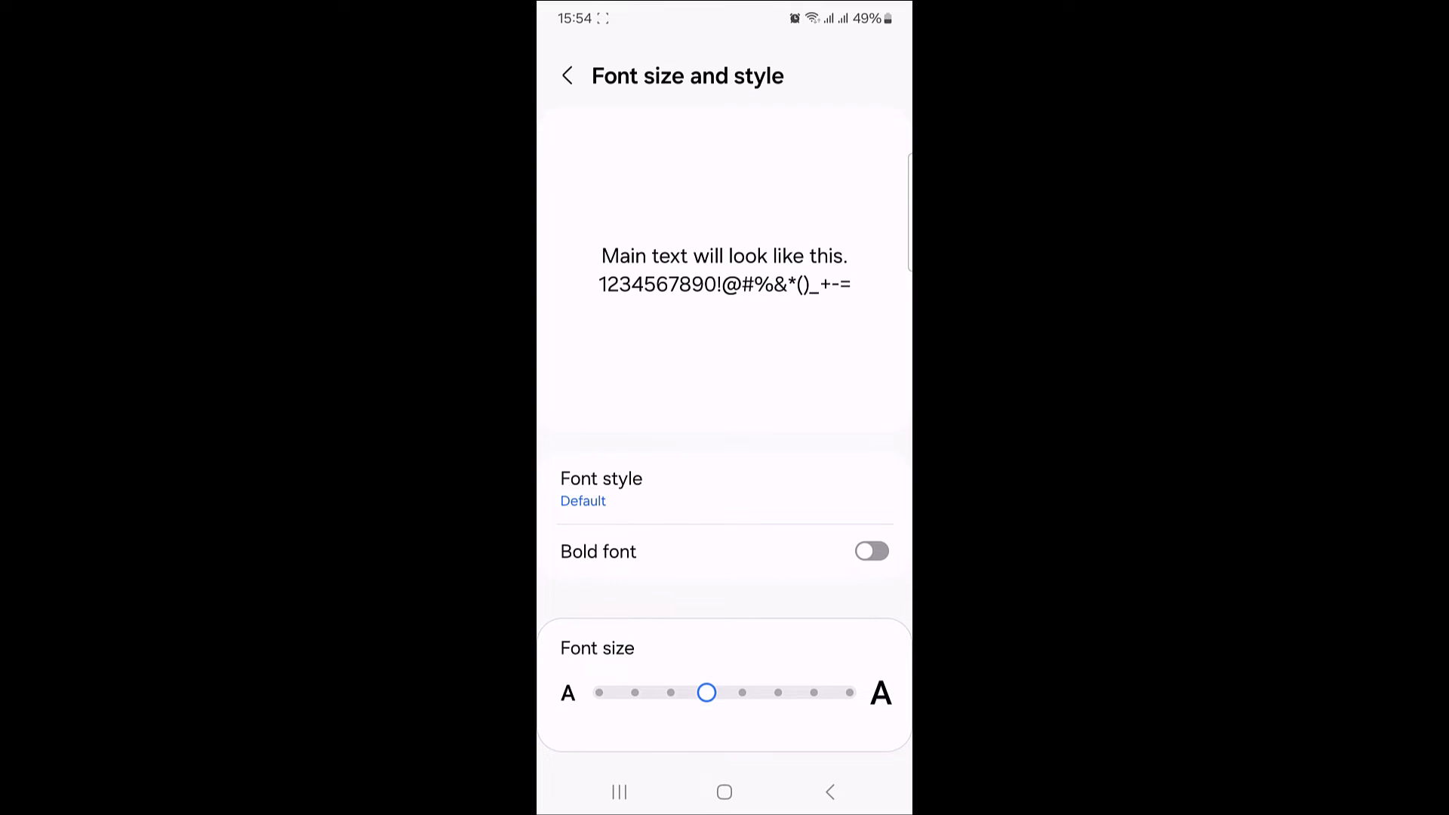